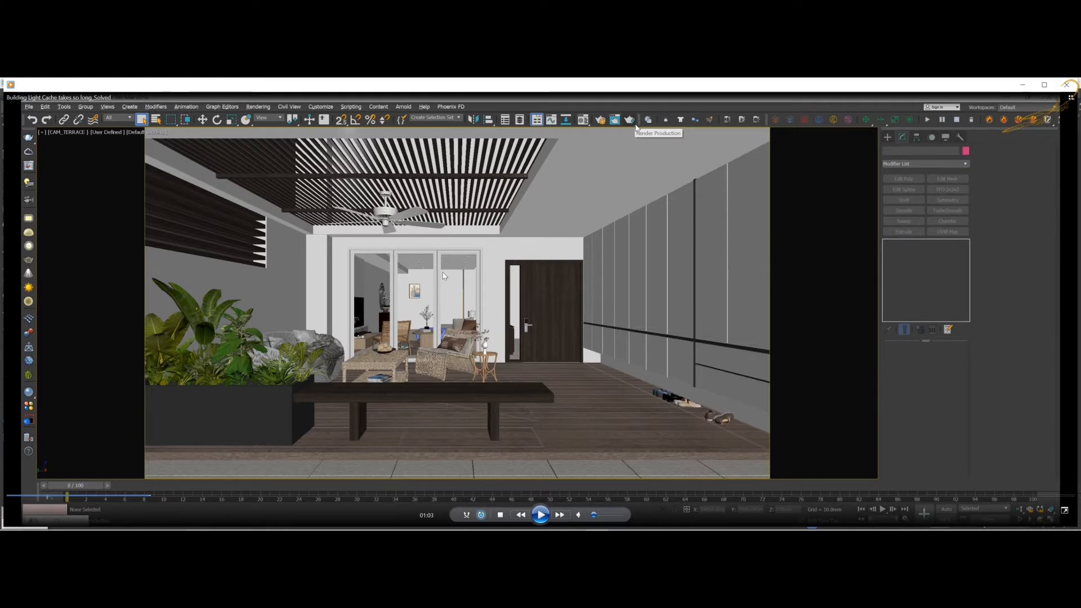
mouse_move(541, 287)
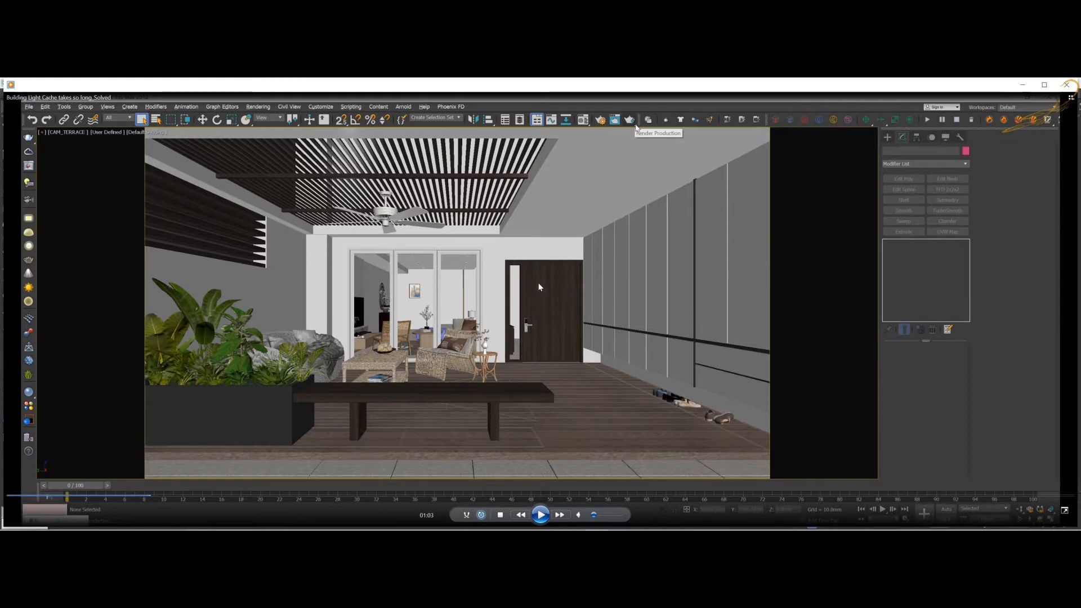
mouse_move(546, 296)
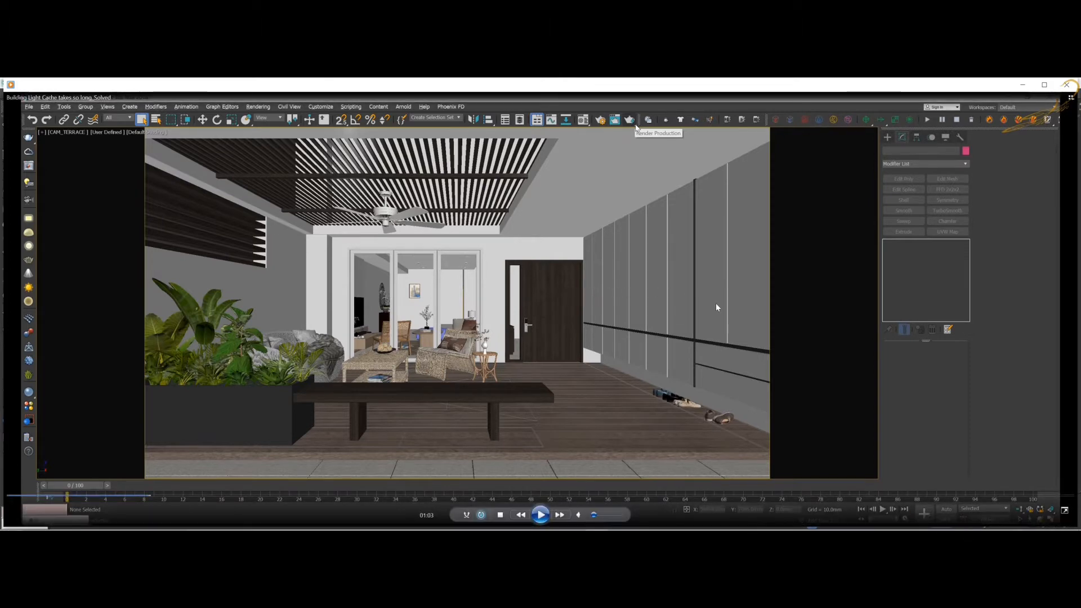
mouse_move(752, 288)
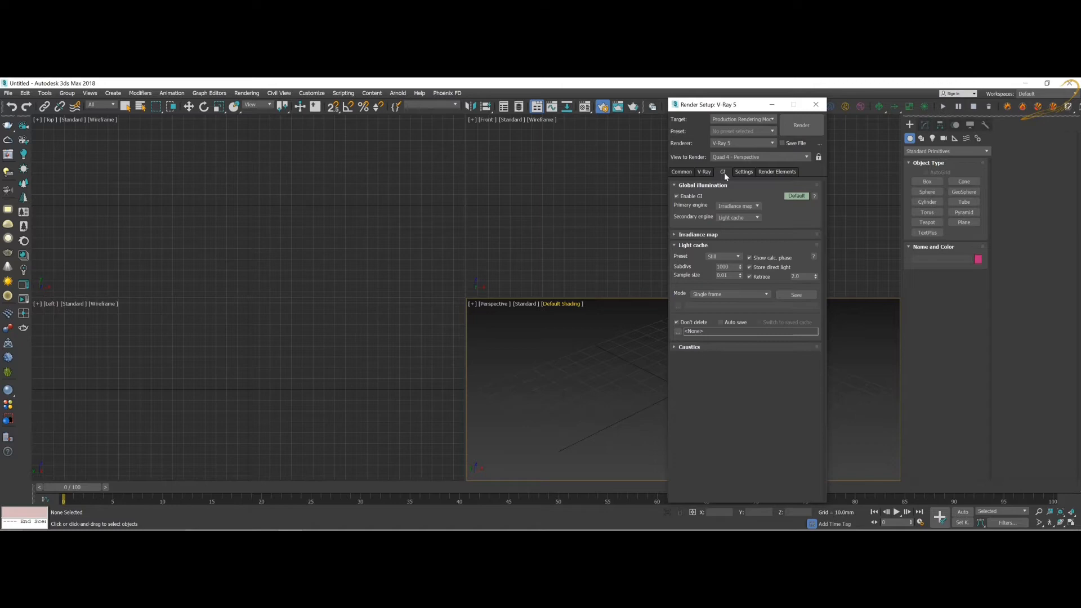
mouse_move(685, 208)
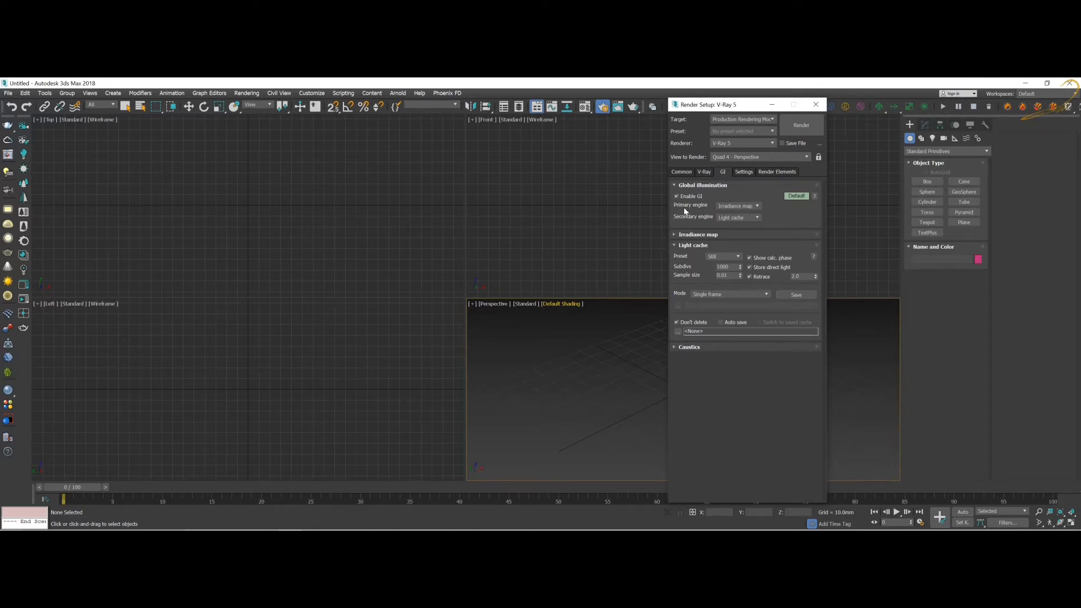
mouse_move(687, 218)
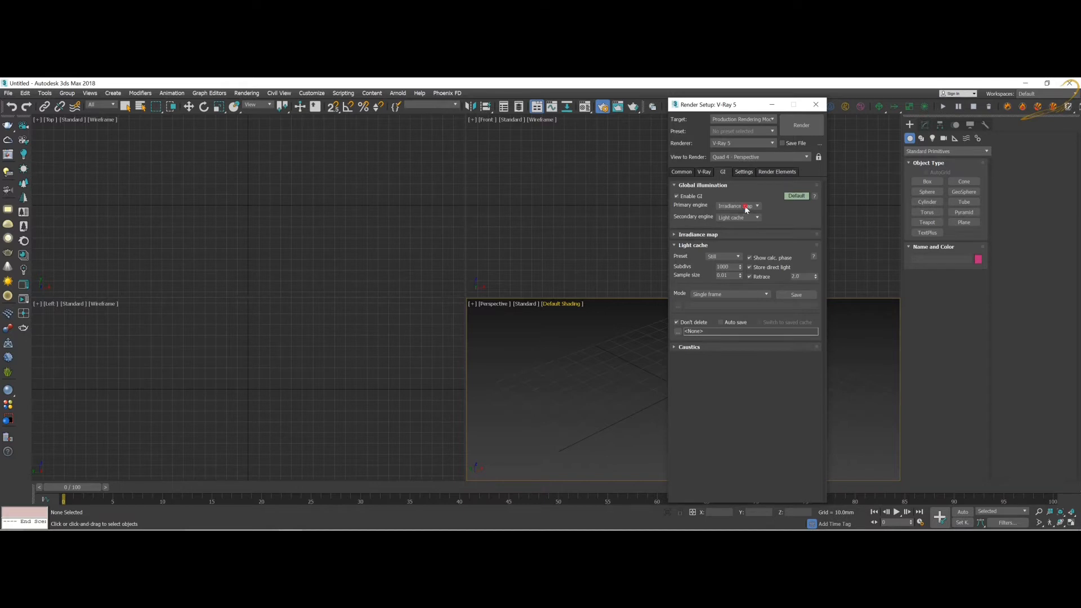
Step: Keep Irradiance map as the primary GI engine with Light cache as secondary
click(757, 205)
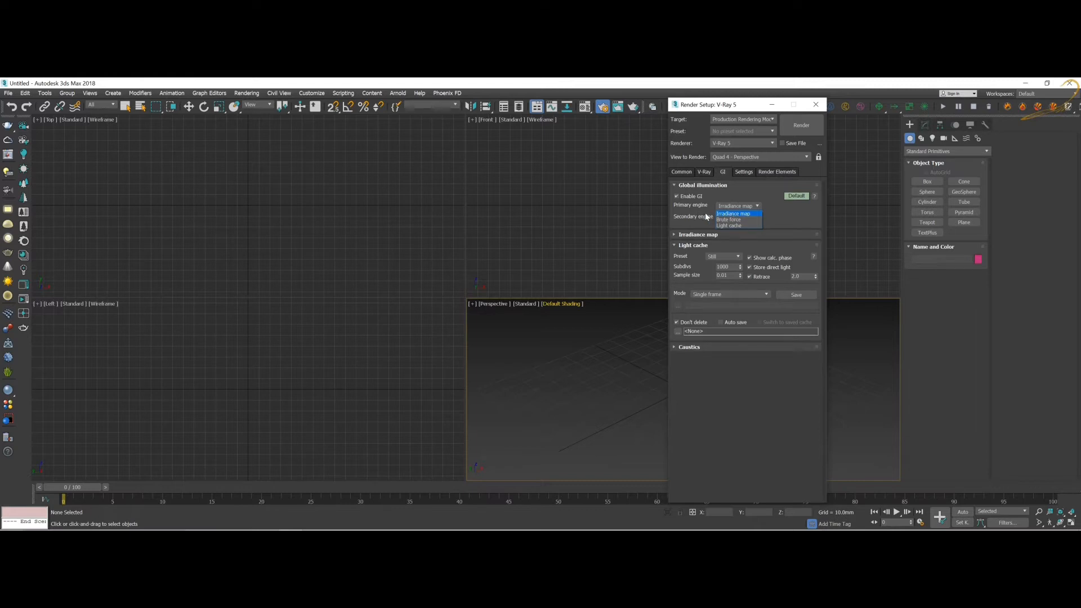
click(734, 225)
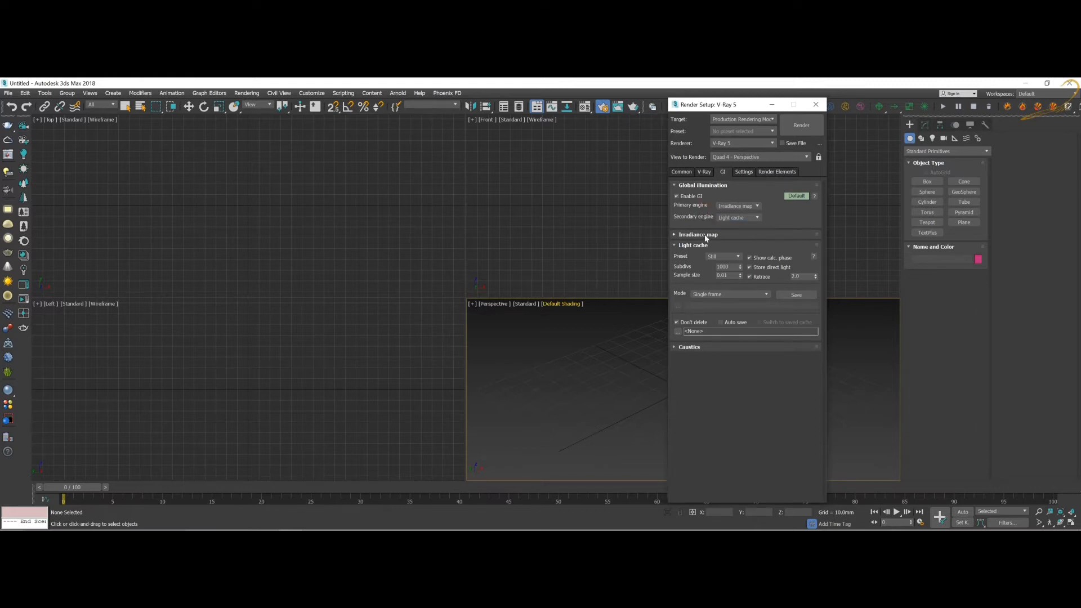
mouse_move(691, 220)
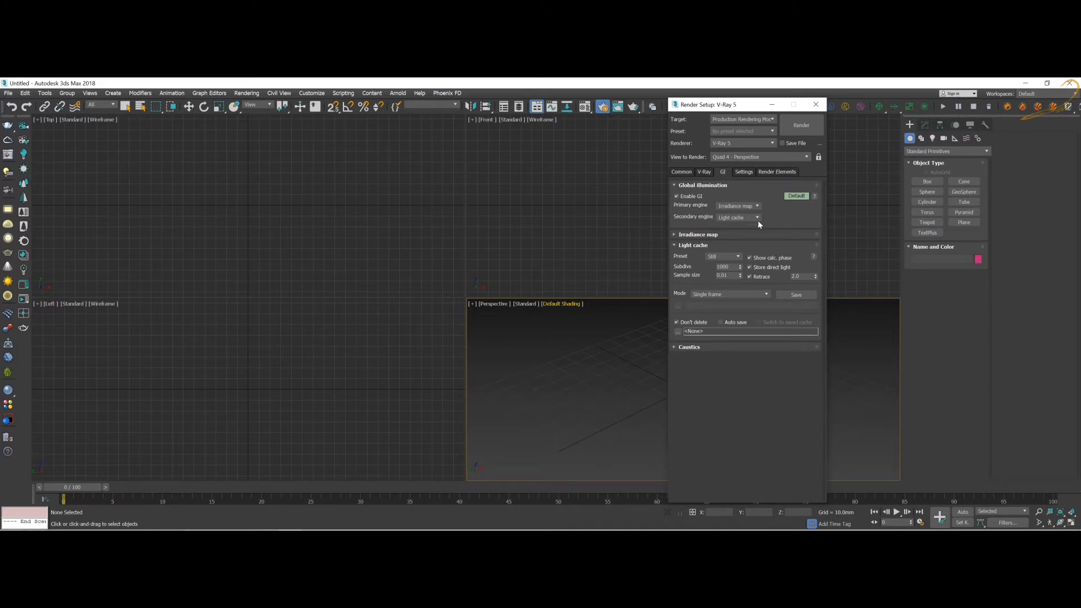
mouse_move(723, 266)
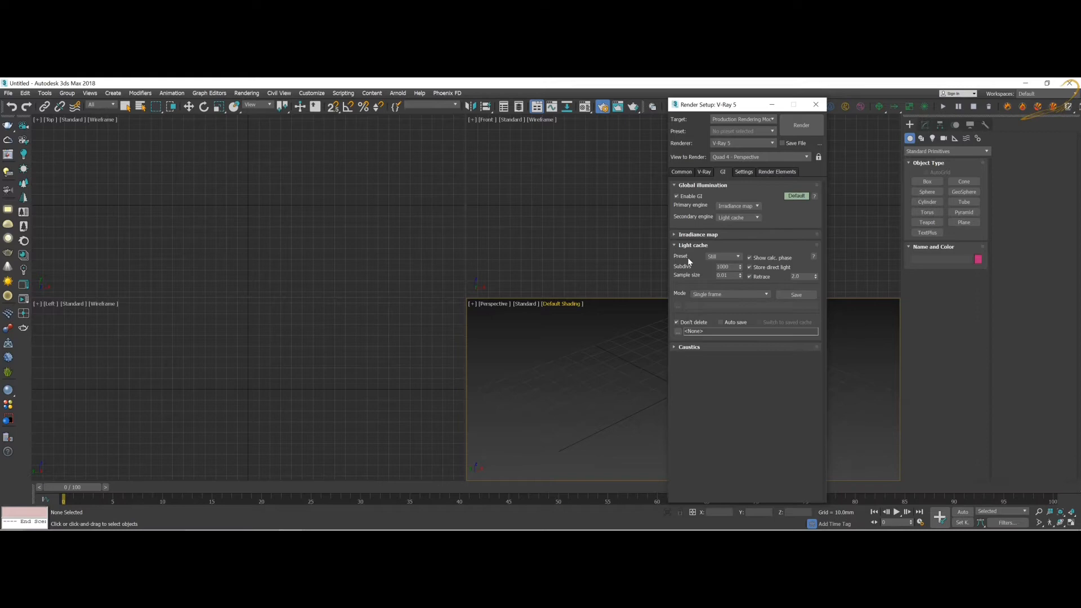
mouse_move(714, 270)
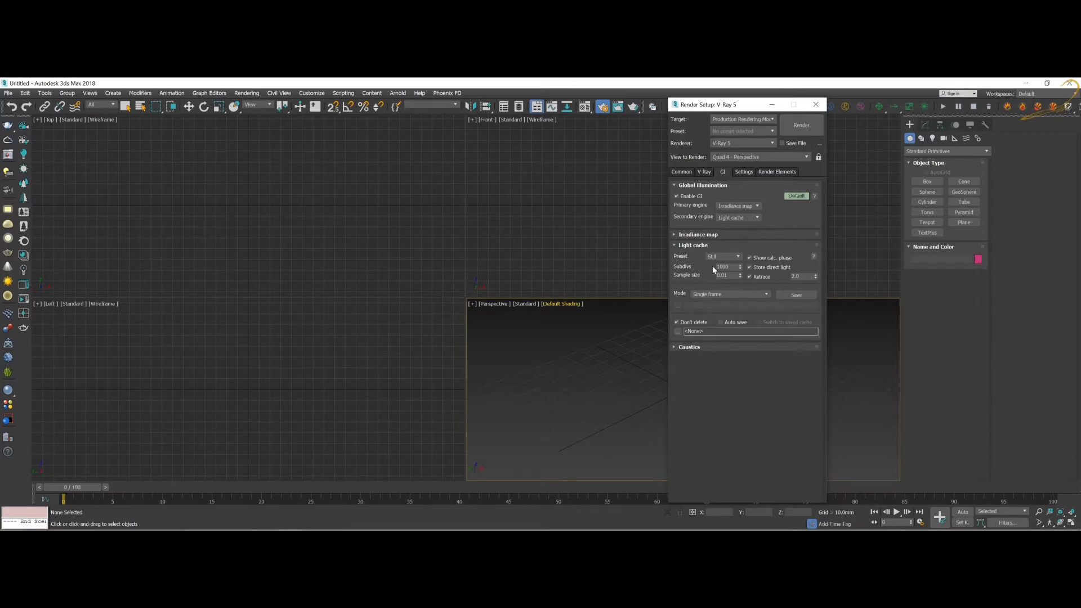
mouse_move(723, 266)
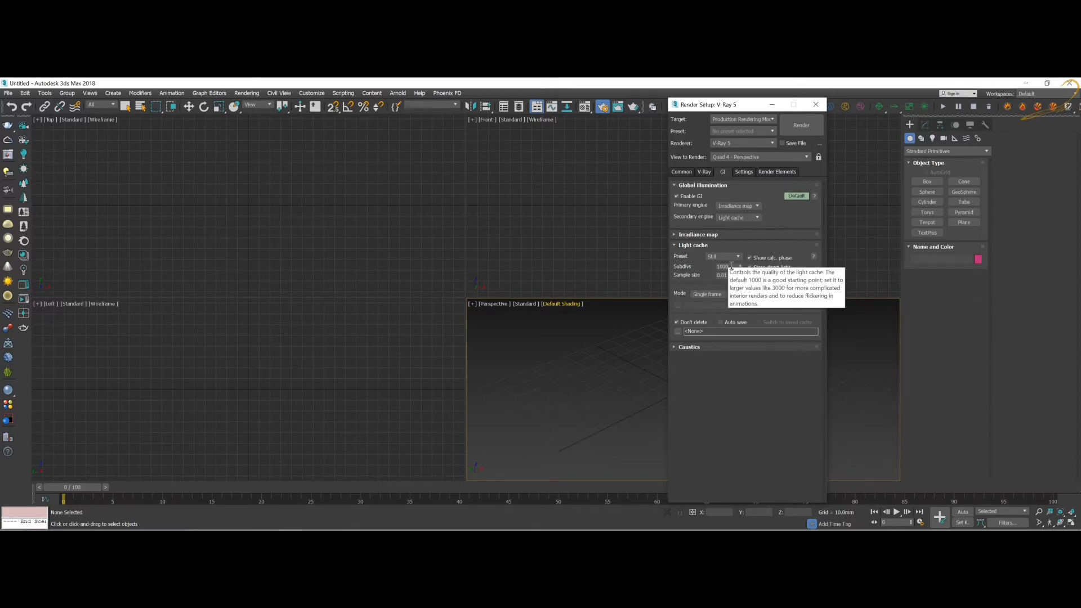
mouse_move(700, 264)
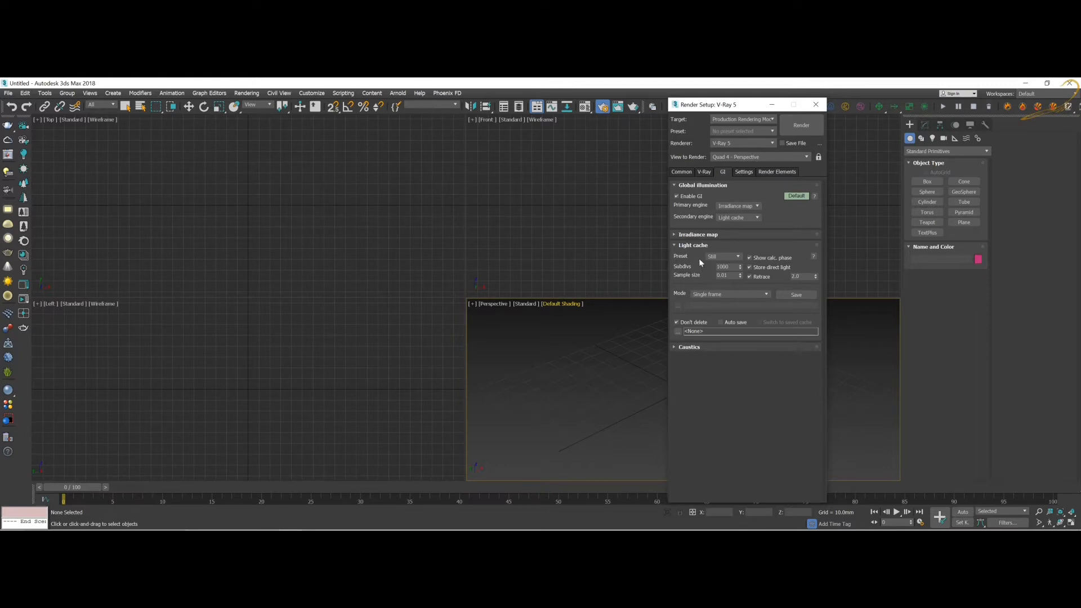
mouse_move(690, 253)
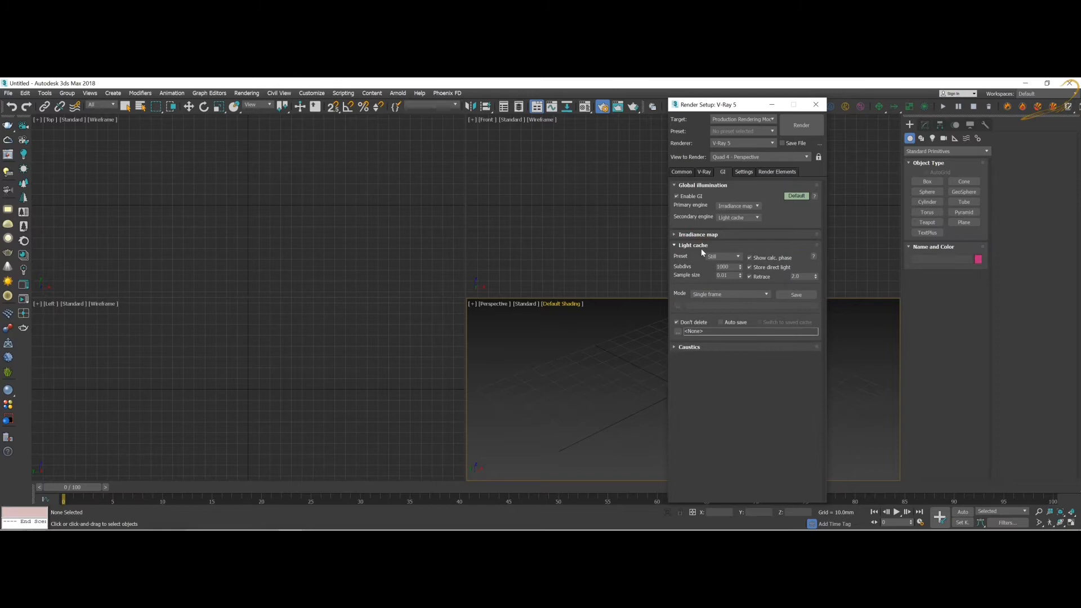
key(alt+tab)
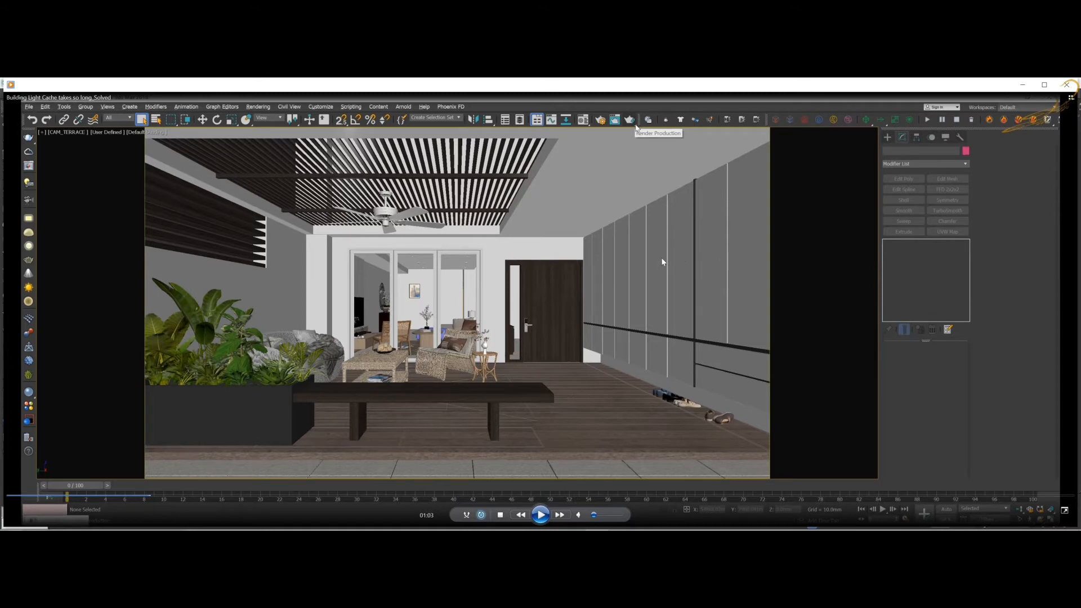
mouse_move(675, 246)
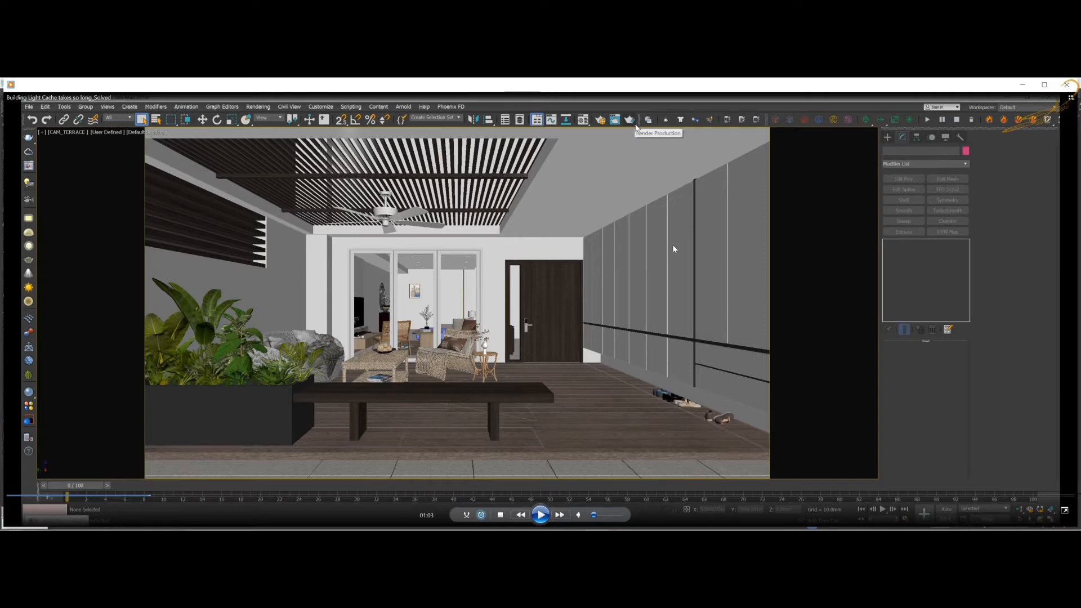
mouse_move(606, 242)
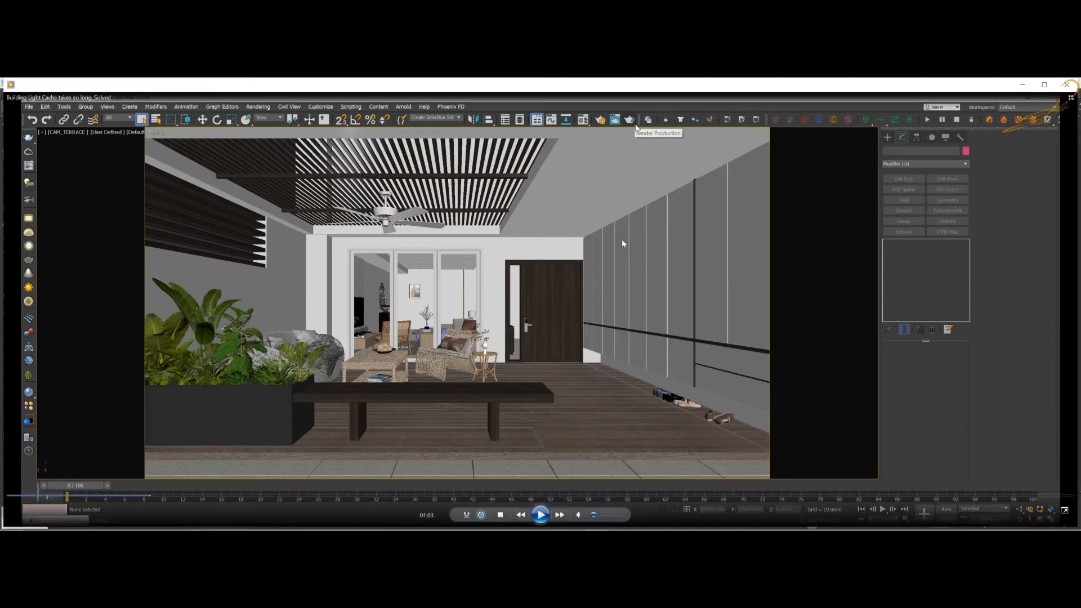
mouse_move(625, 189)
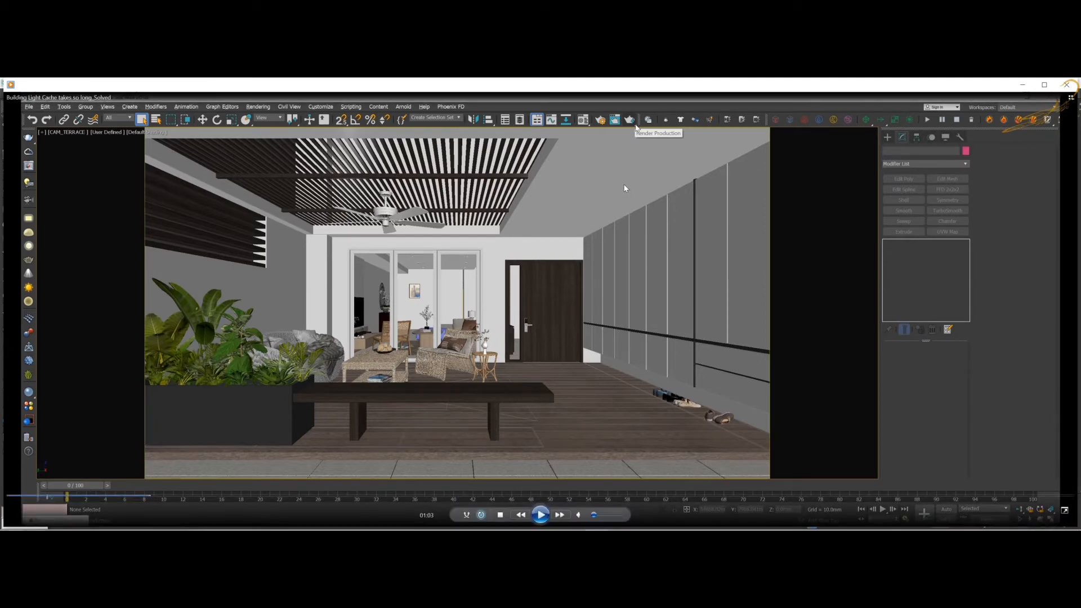
mouse_move(556, 452)
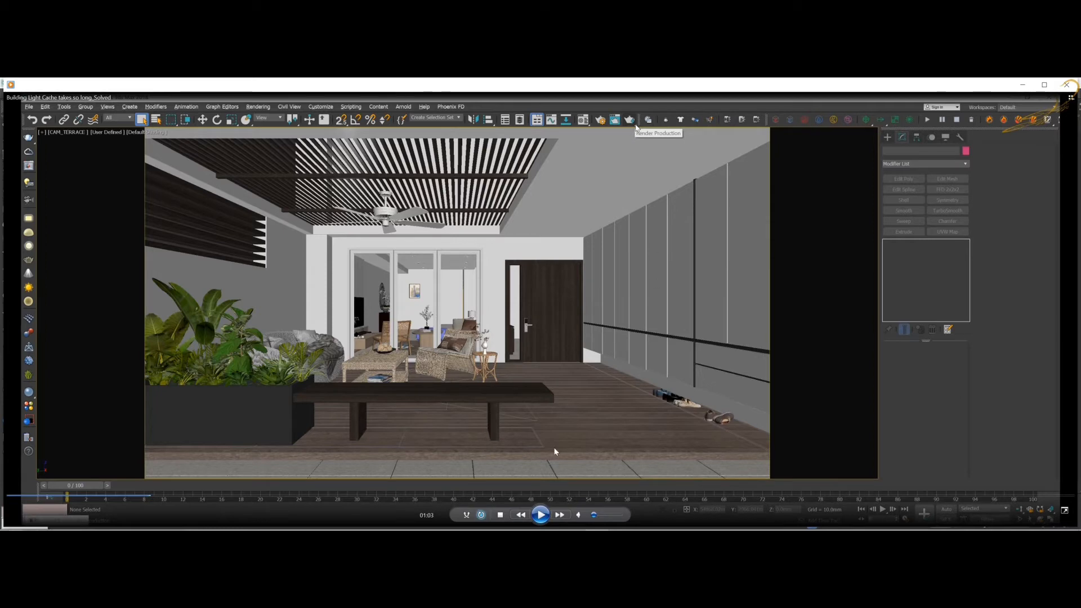
Step: Start a production render of the CAM_TERRACE view so the light cache begins building
click(540, 514)
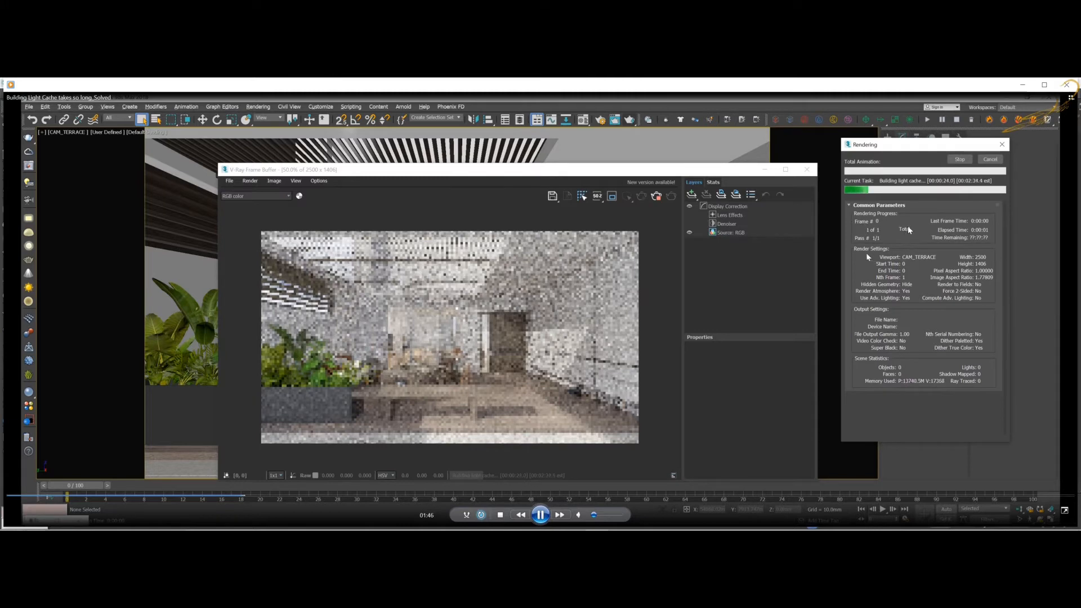
mouse_move(919, 264)
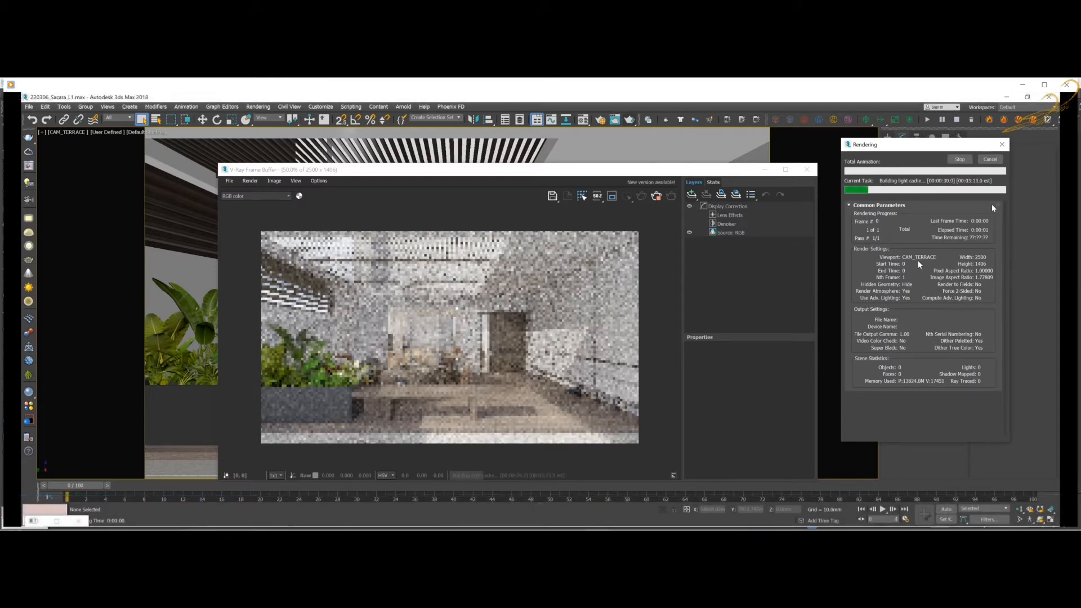
mouse_move(527, 289)
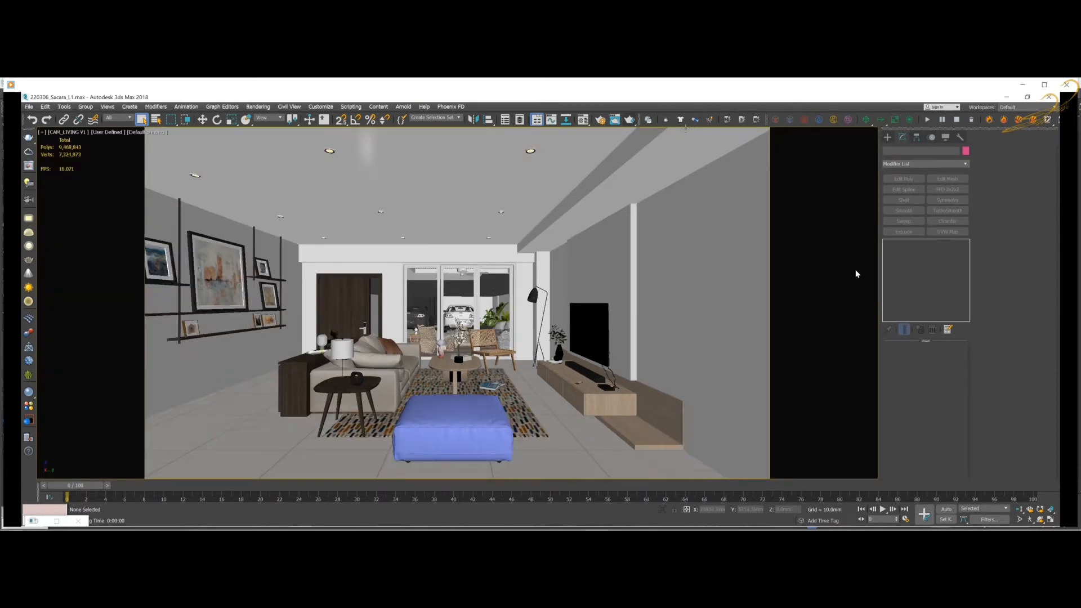
Step: Start a production render of the CAM_LIVING view so its light cache begins building
click(928, 120)
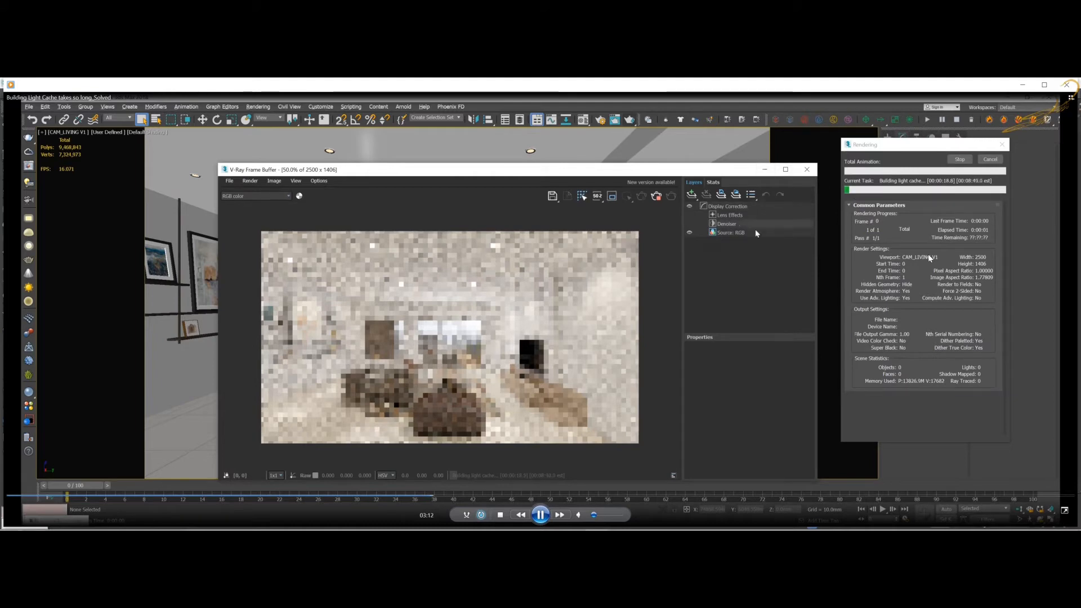
mouse_move(770, 190)
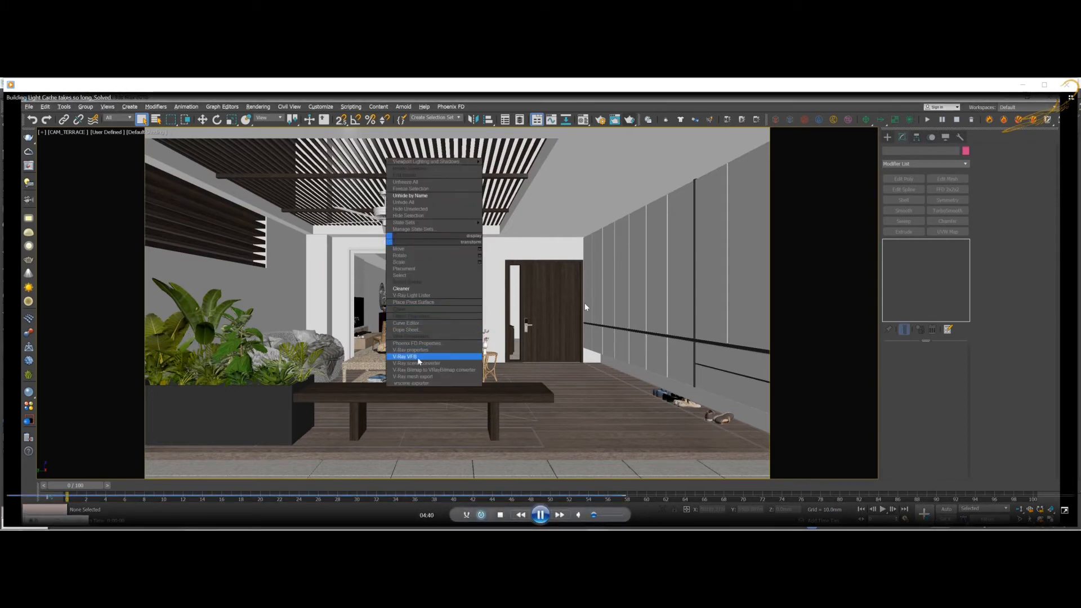
mouse_move(415, 363)
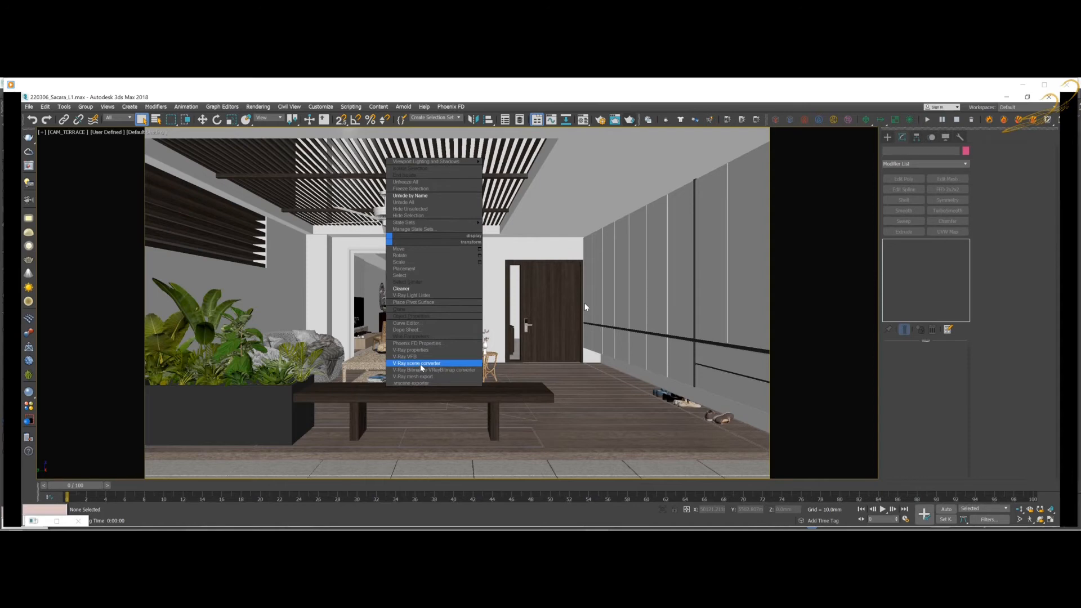
Step: Convert all scene materials and raytraced shadows to V-Ray using the V-Ray scene converter
click(414, 363)
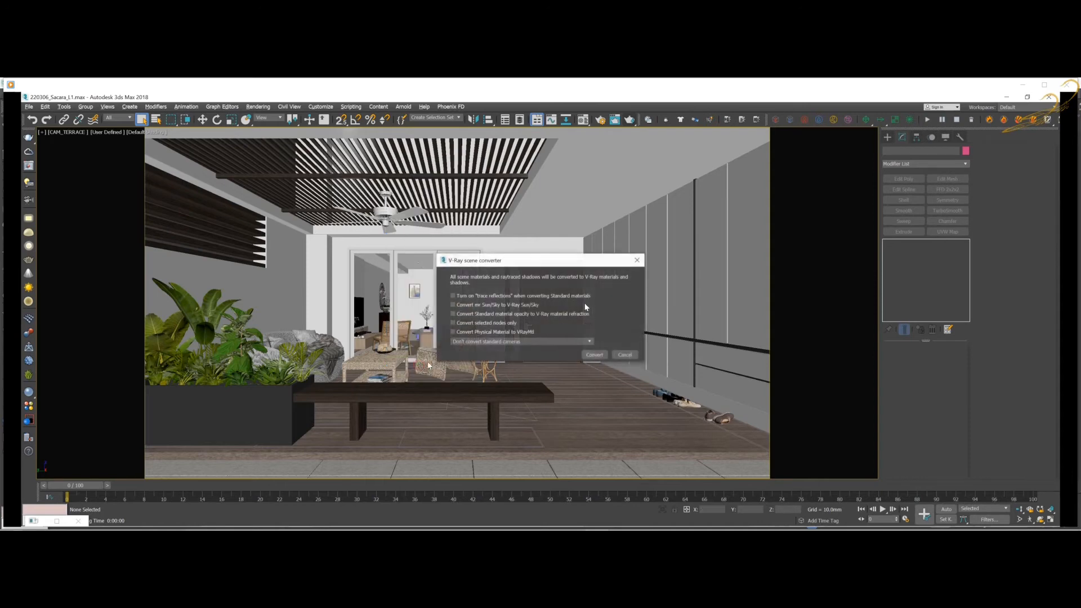
drag(474, 260, 378, 262)
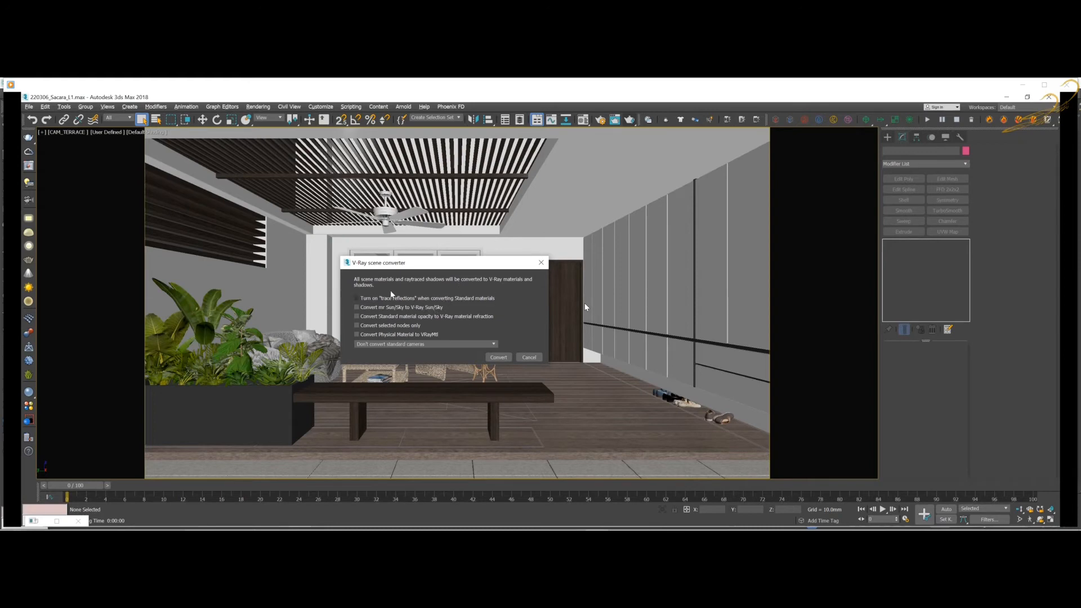
click(357, 315)
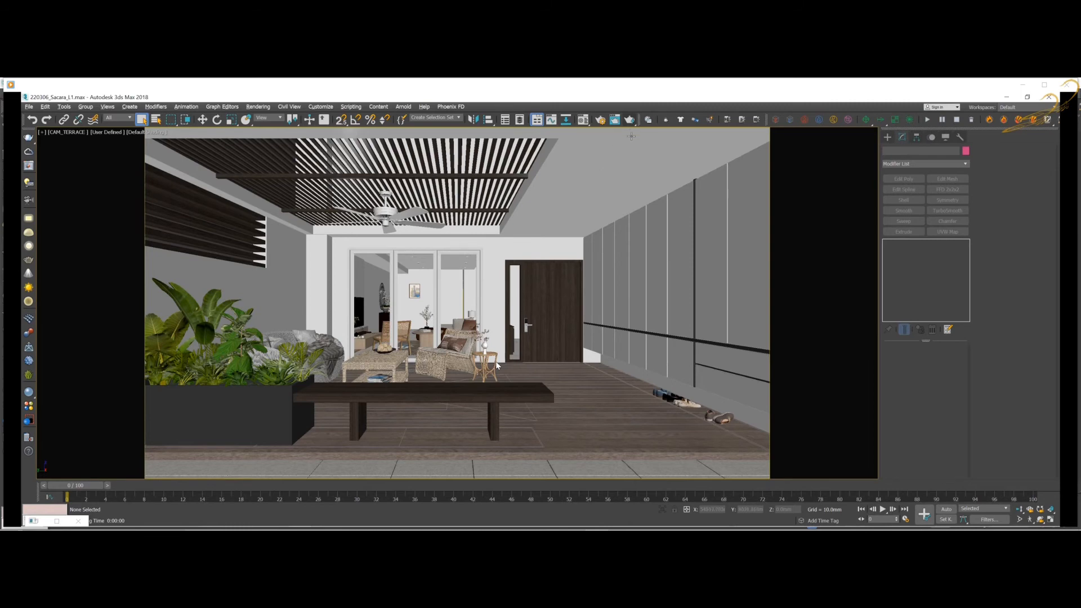
mouse_move(631, 119)
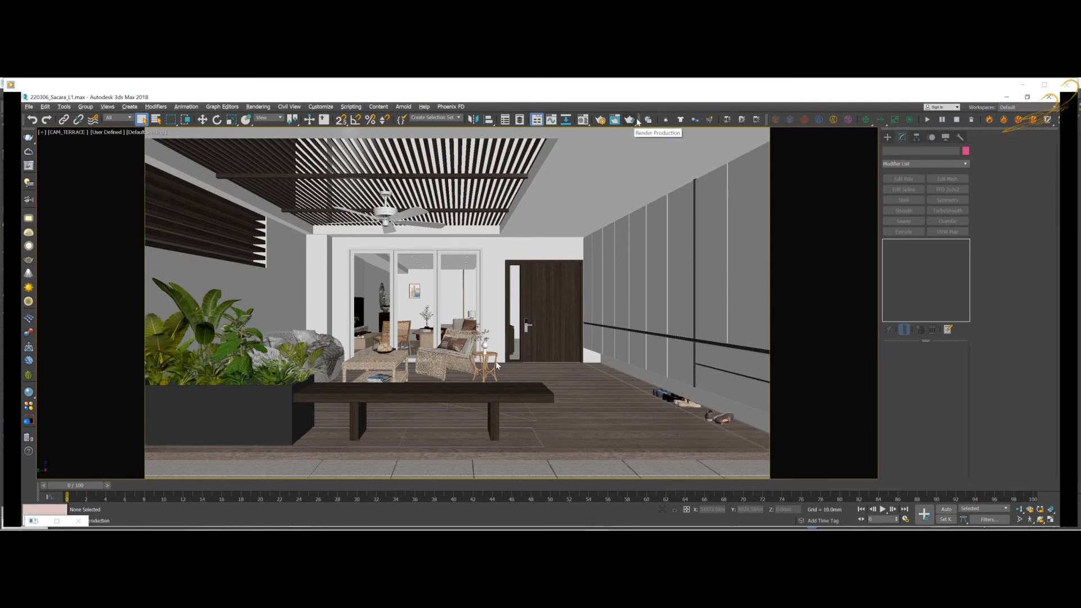
Step: Render the converted CAM_TERRACE view so it advances into the irradiance map prepasses
click(636, 119)
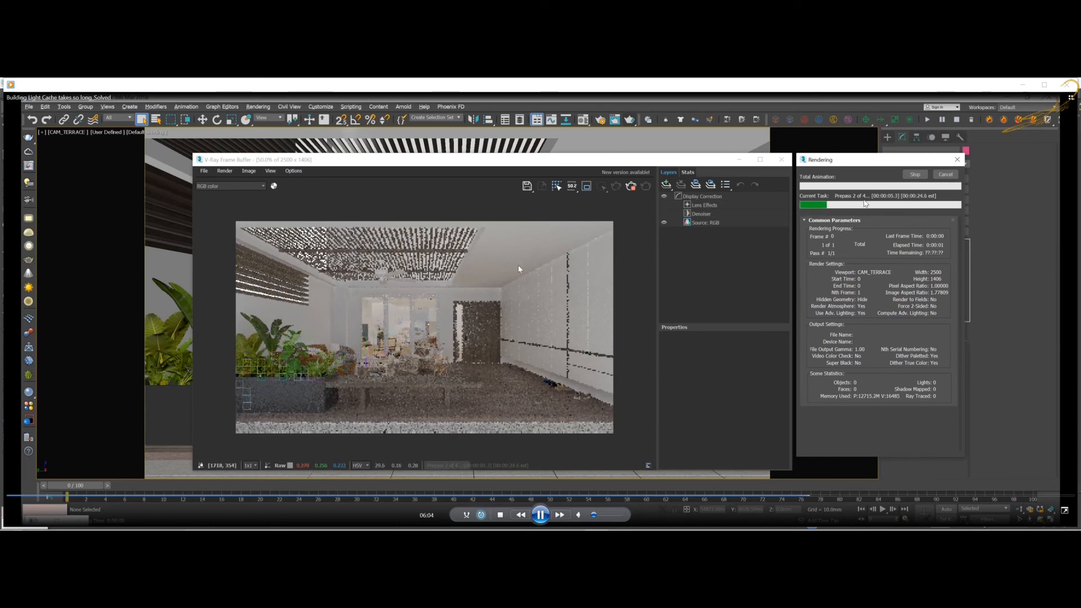
mouse_move(580, 263)
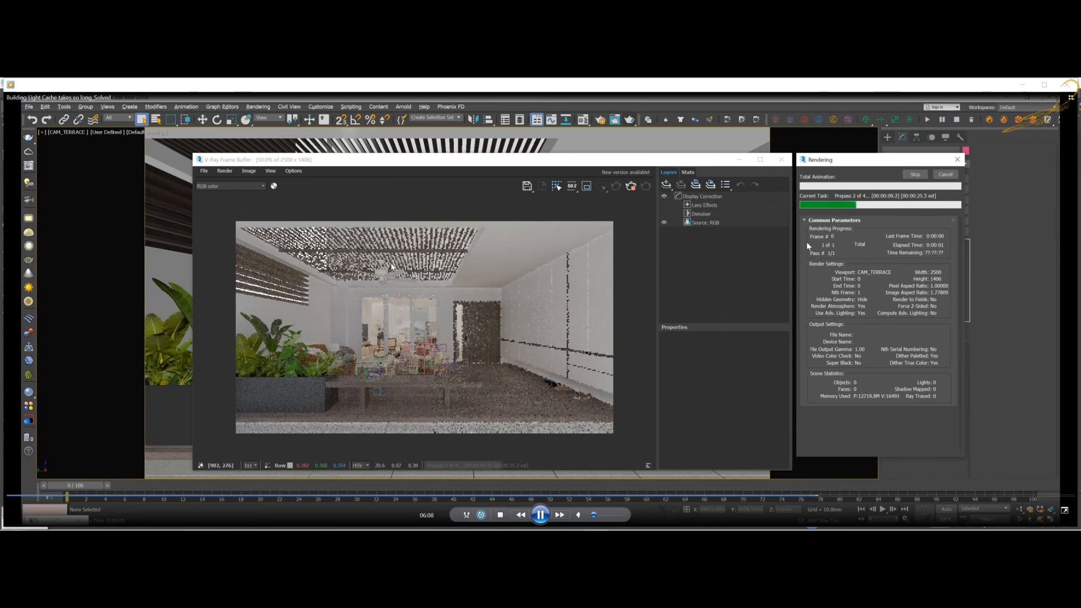
mouse_move(598, 306)
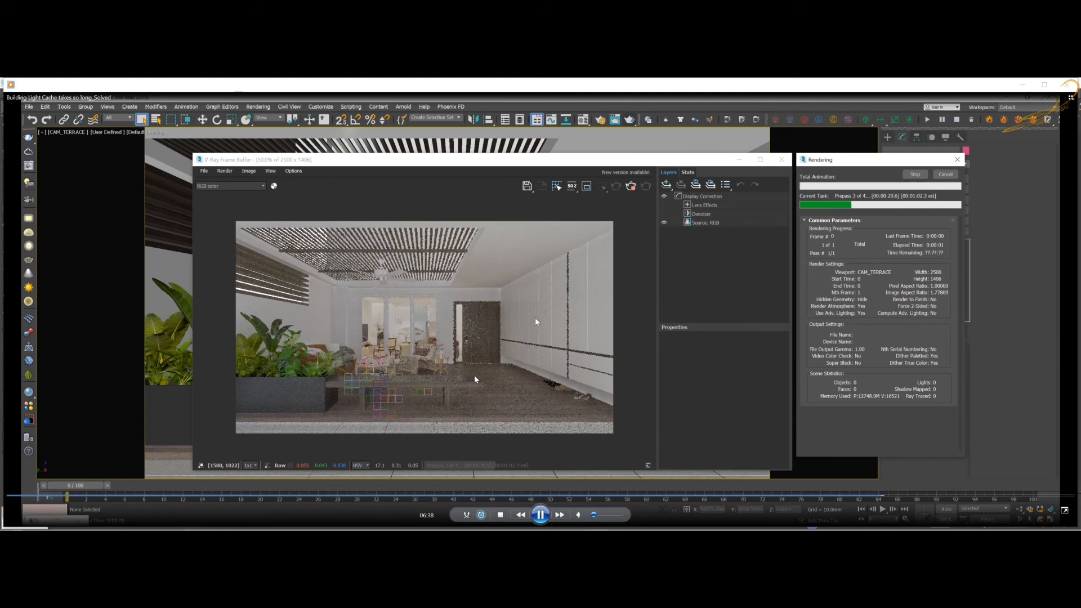
mouse_move(586, 323)
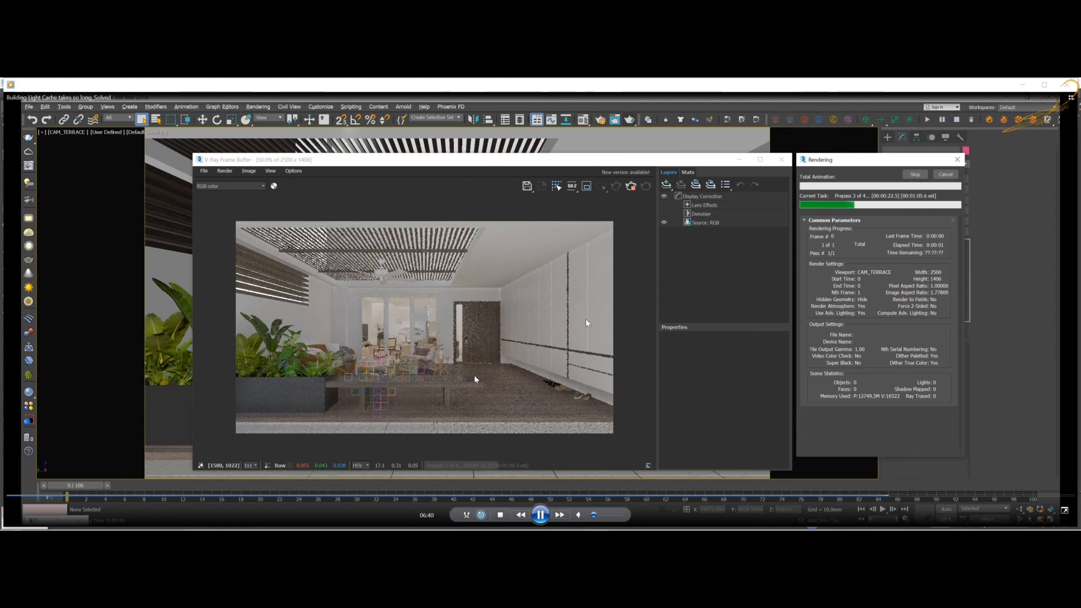